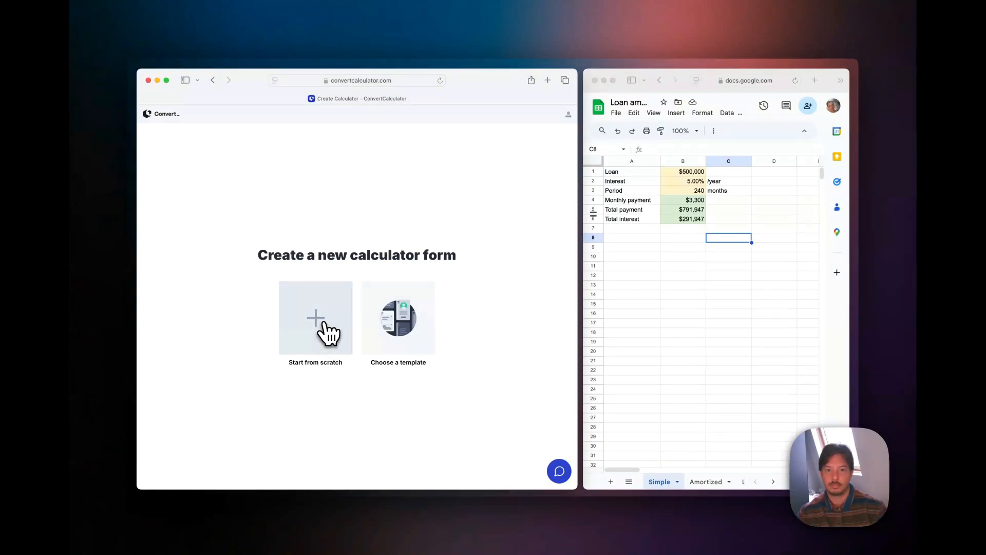
Start a blank calculator and add a Number input showing 50.
{"action": "left_click", "coordinate": [315, 316]}
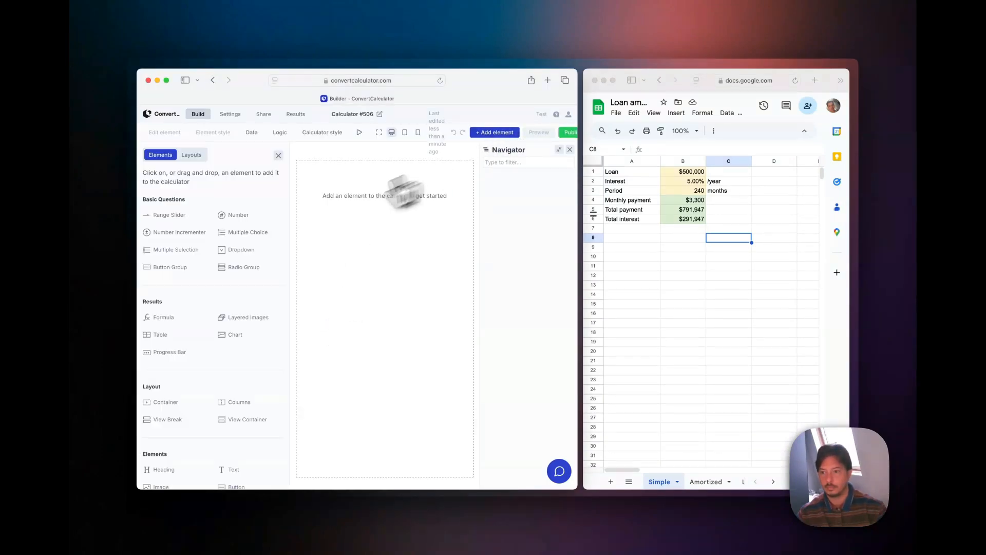
{"action": "left_click", "coordinate": [237, 215]}
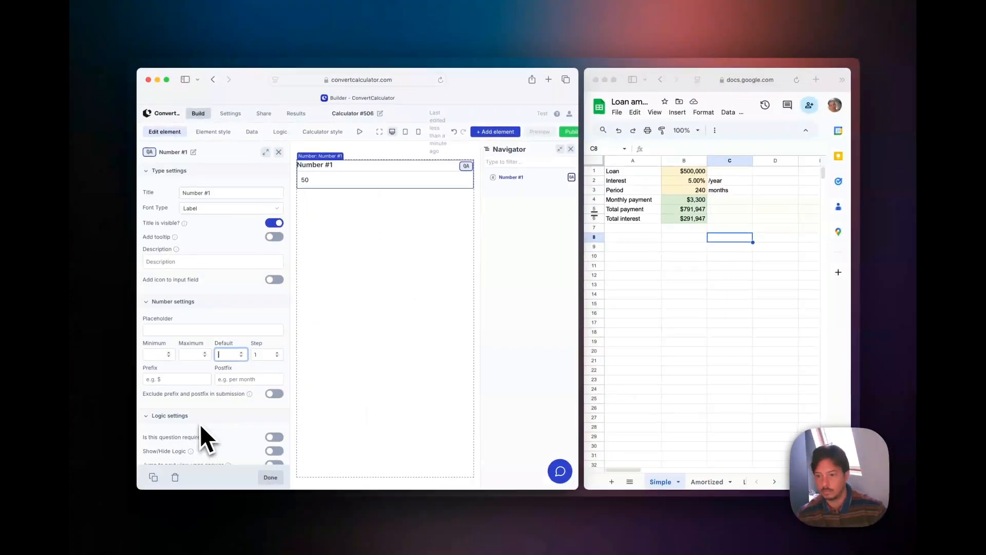
Rename the three number inputs' references to B1, B2 and B3.
{"action": "left_click", "coordinate": [153, 477]}
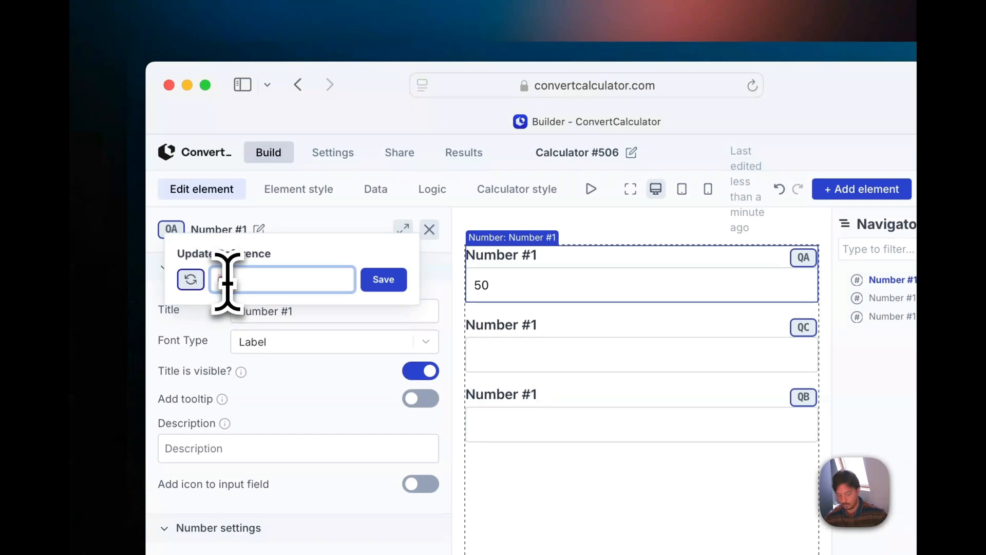
{"action": "type", "text": "B1"}
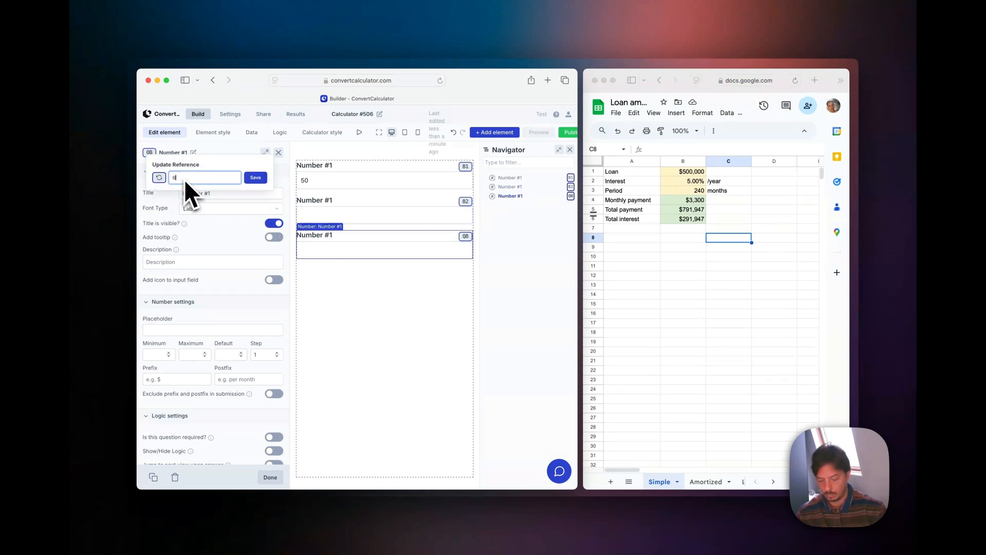
{"action": "left_click", "coordinate": [255, 177]}
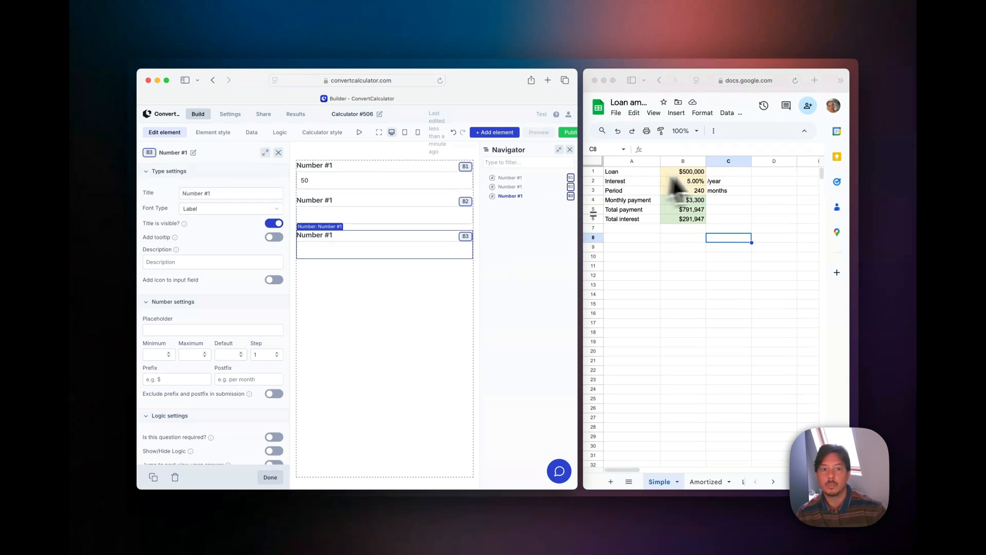
Title the inputs Loan ($500,000), Interest (5%) and Period (240), and add a formula.
{"action": "left_click", "coordinate": [632, 171]}
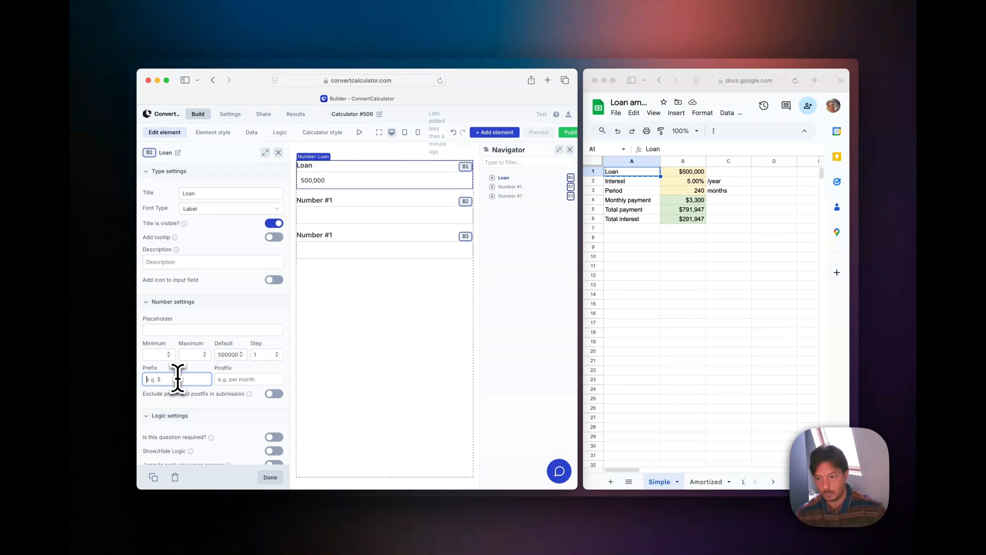
{"action": "type", "text": "$"}
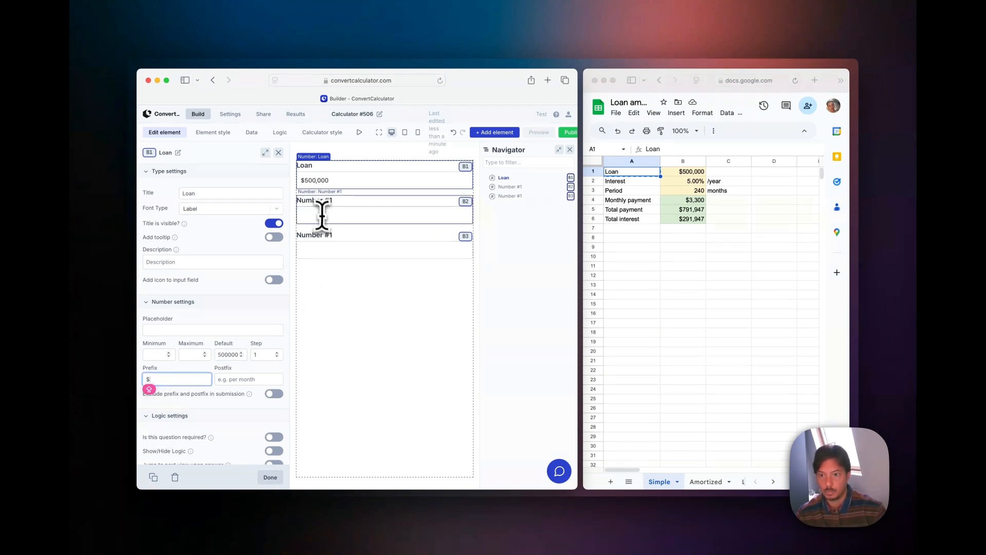
{"action": "left_click", "coordinate": [384, 211]}
{"action": "type", "text": "5"}
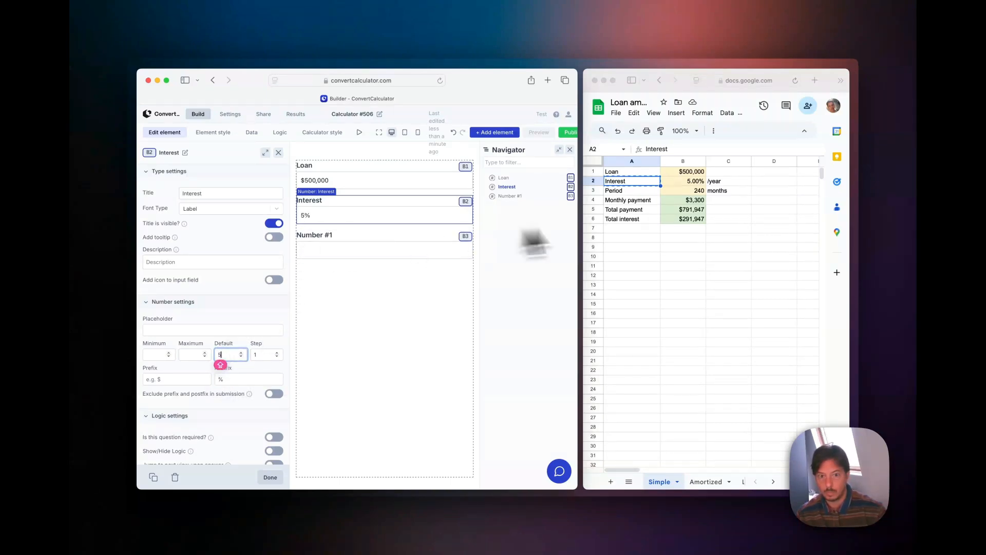
{"action": "left_click", "coordinate": [631, 190]}
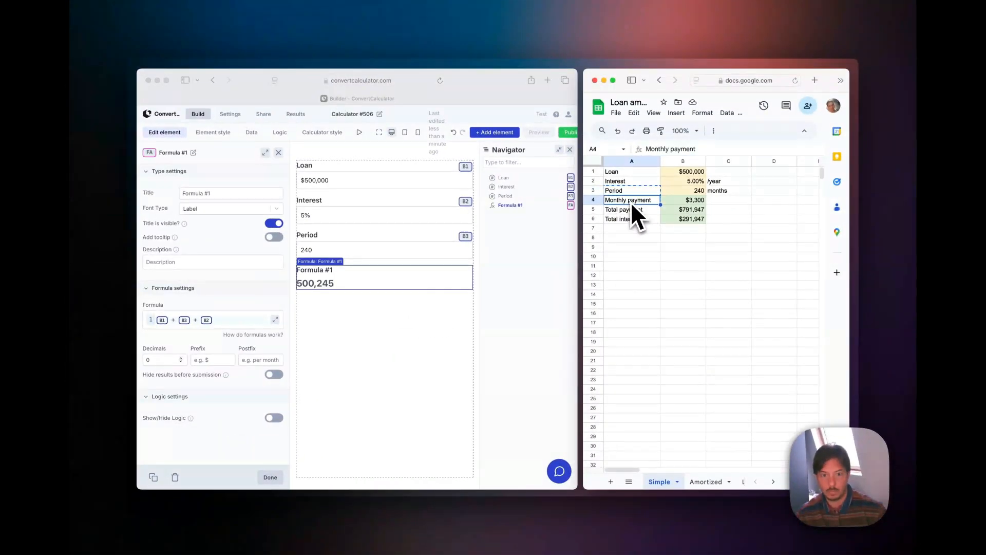
Copy cell B4's PMT formula into the formula, titled Monthly payment, giving 3,299.
{"action": "left_click", "coordinate": [230, 193]}
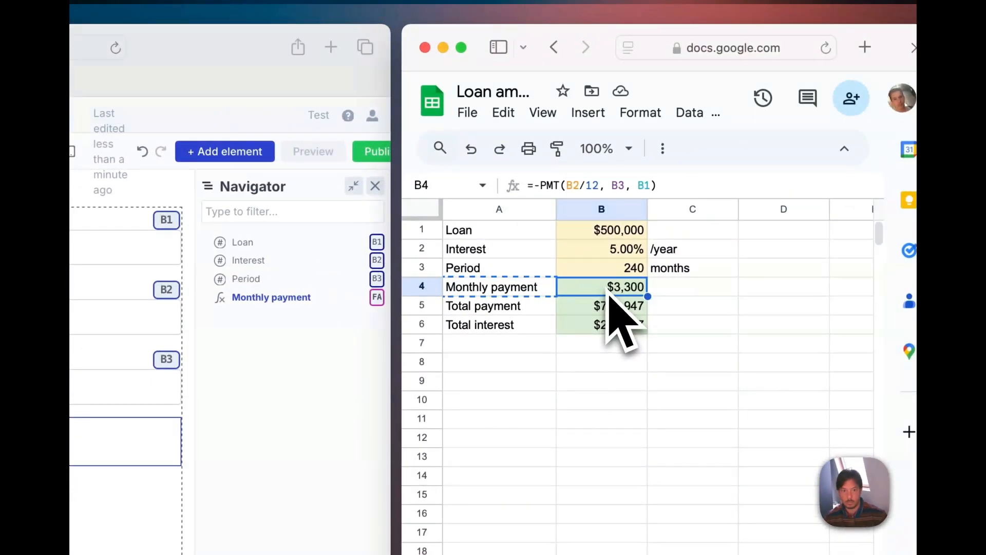
{"action": "double_click", "coordinate": [601, 286]}
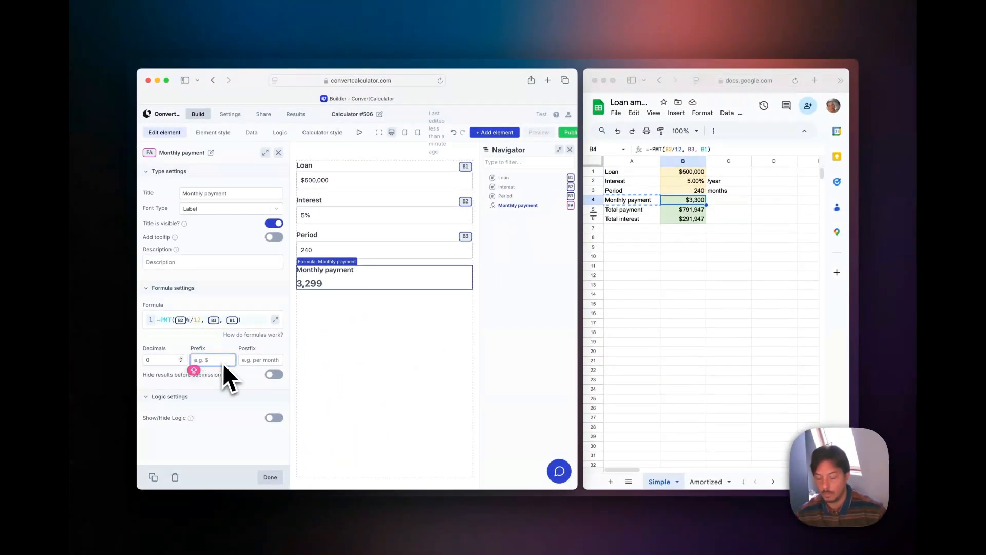
Prefix Monthly payment with $, then duplicate it twice, retitling one Total payment.
{"action": "type", "text": "$"}
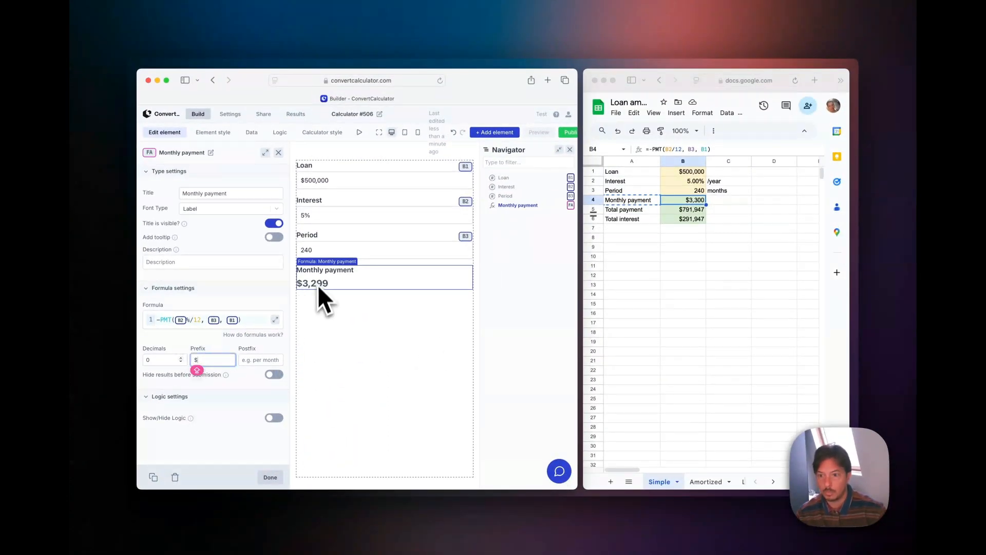
{"action": "left_click", "coordinate": [153, 477]}
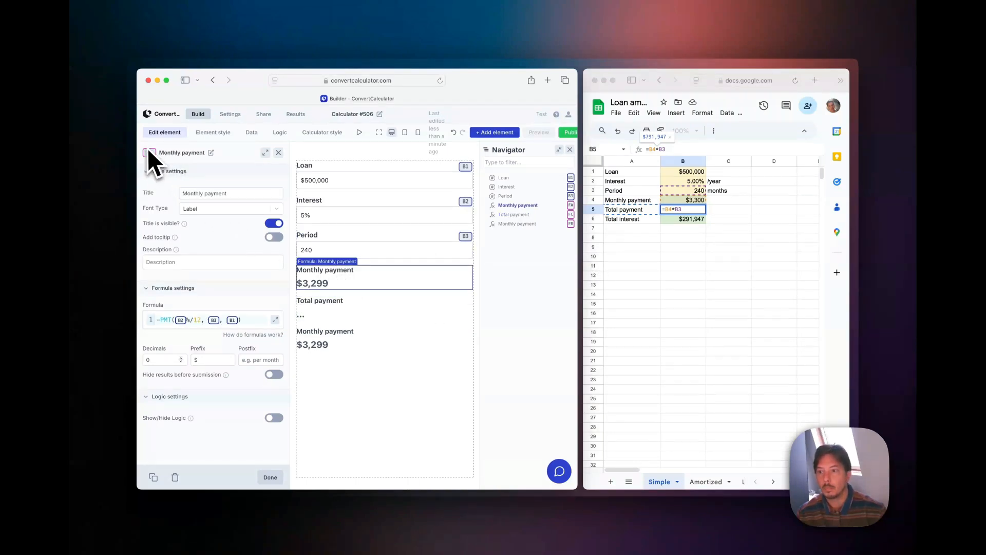
Reference Monthly payment as B4 and Total payment as B5, computing B4*B3 = $791,946.
{"action": "left_click", "coordinate": [150, 152]}
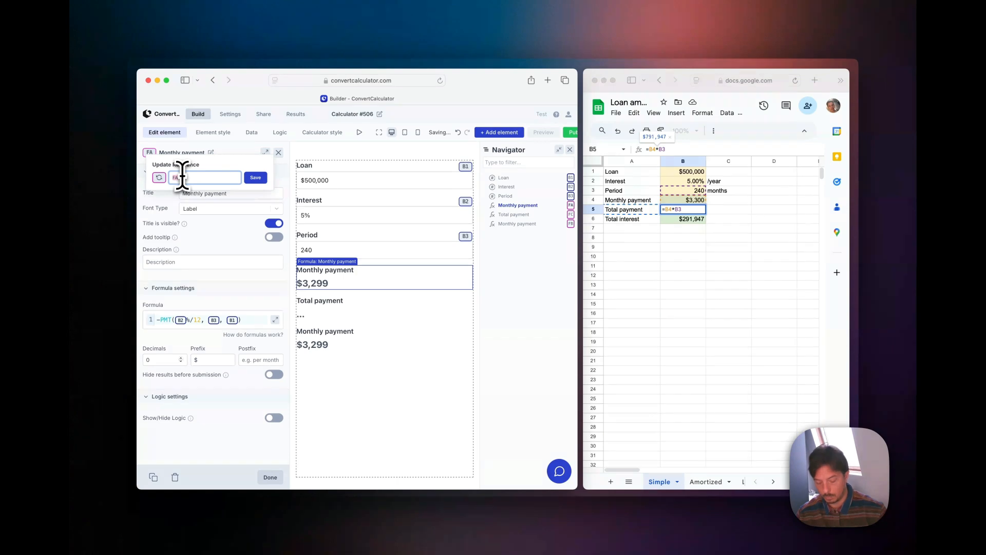
{"action": "left_click", "coordinate": [256, 177]}
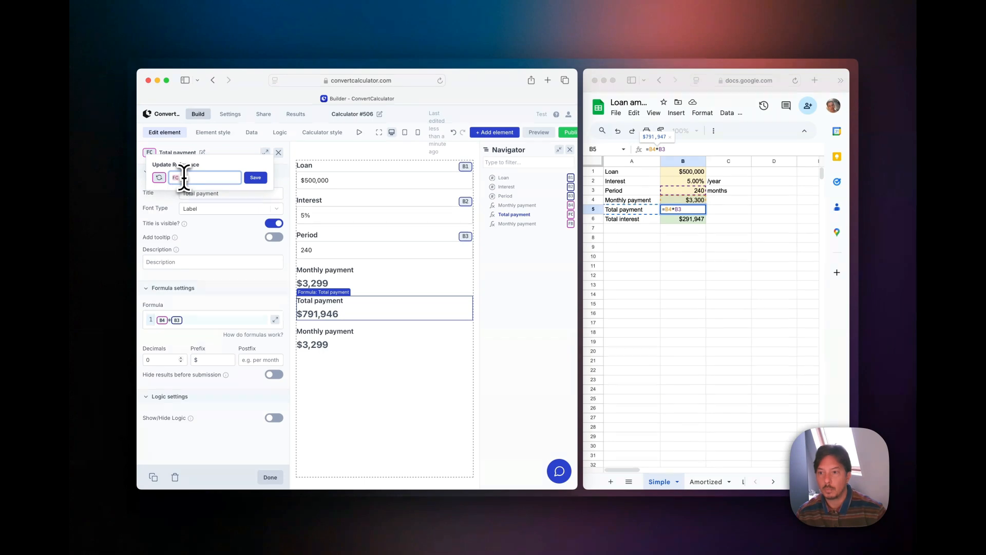
{"action": "type", "text": "B4"}
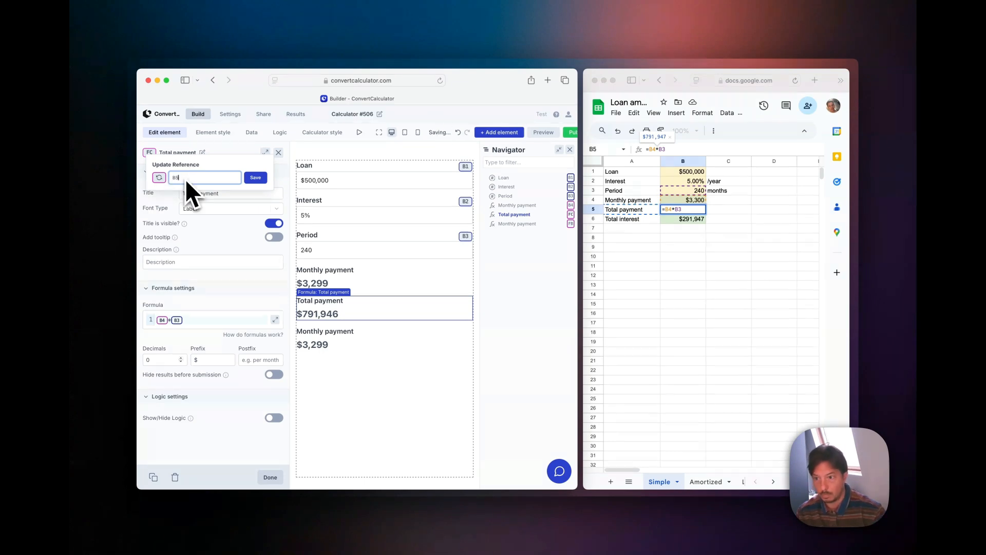
{"action": "left_click", "coordinate": [256, 177]}
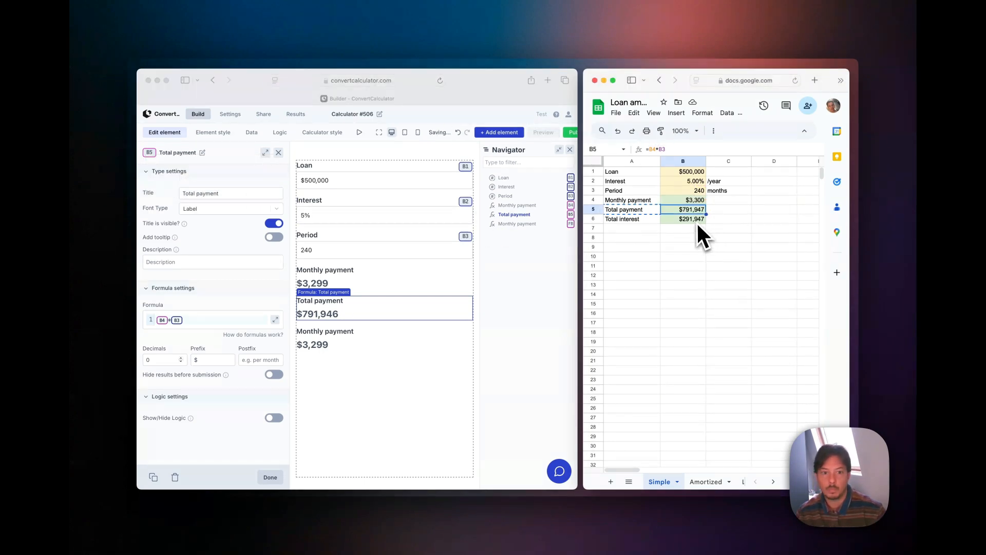